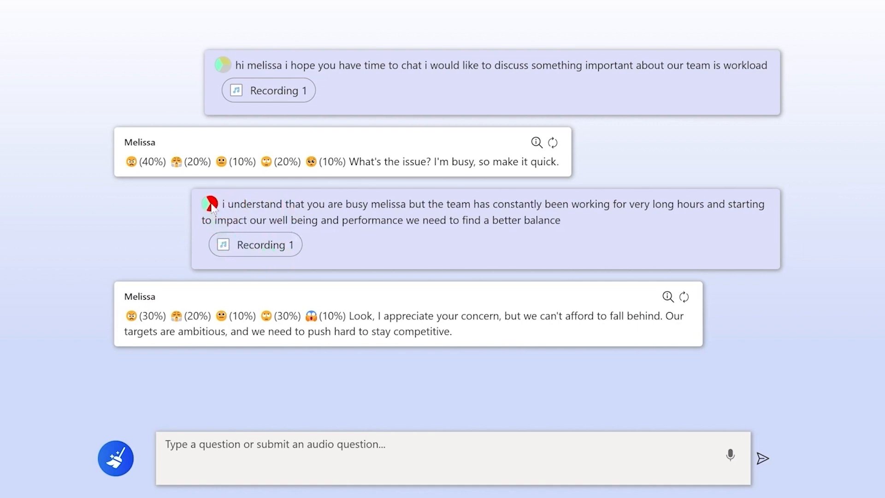
pyautogui.moveTo(202, 193)
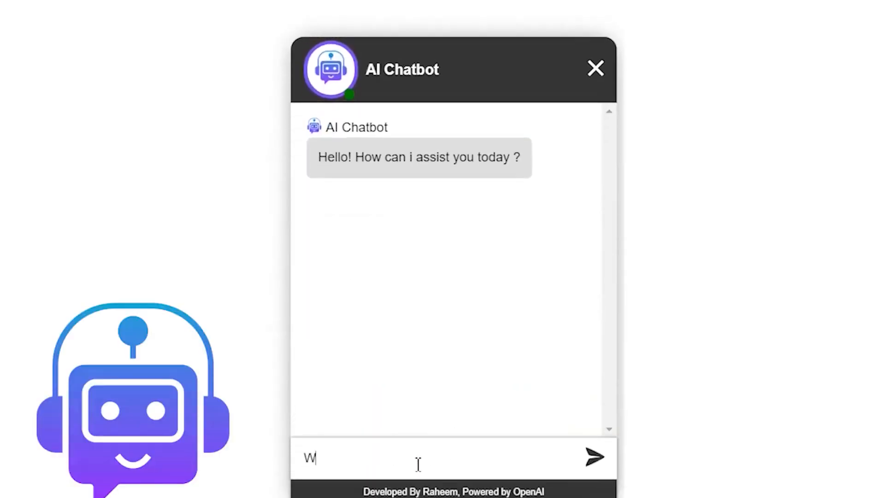
# - Draft an unsent message to the Solis chatbot reading "Could you help me,"
pyautogui.click(595, 457)
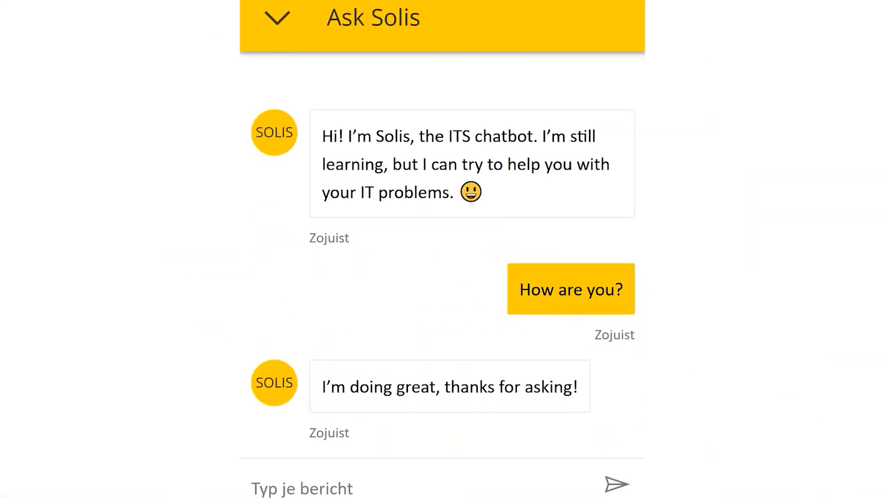
pyautogui.write('Could you help me,')
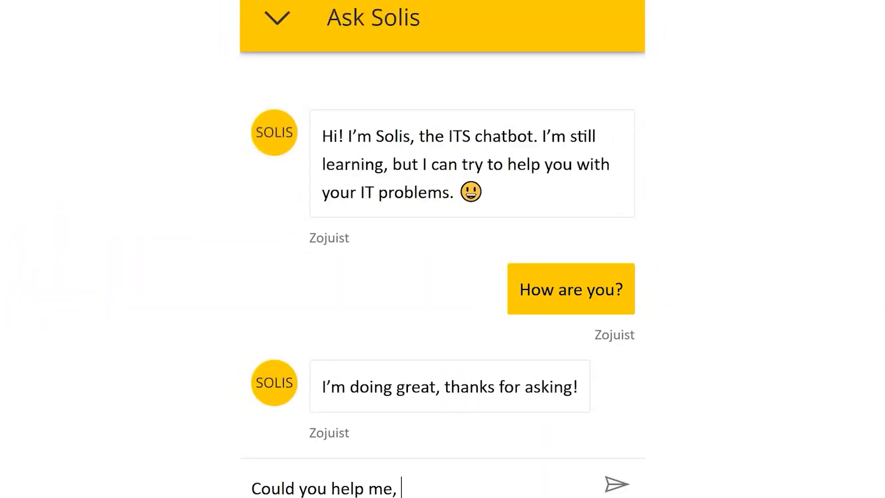